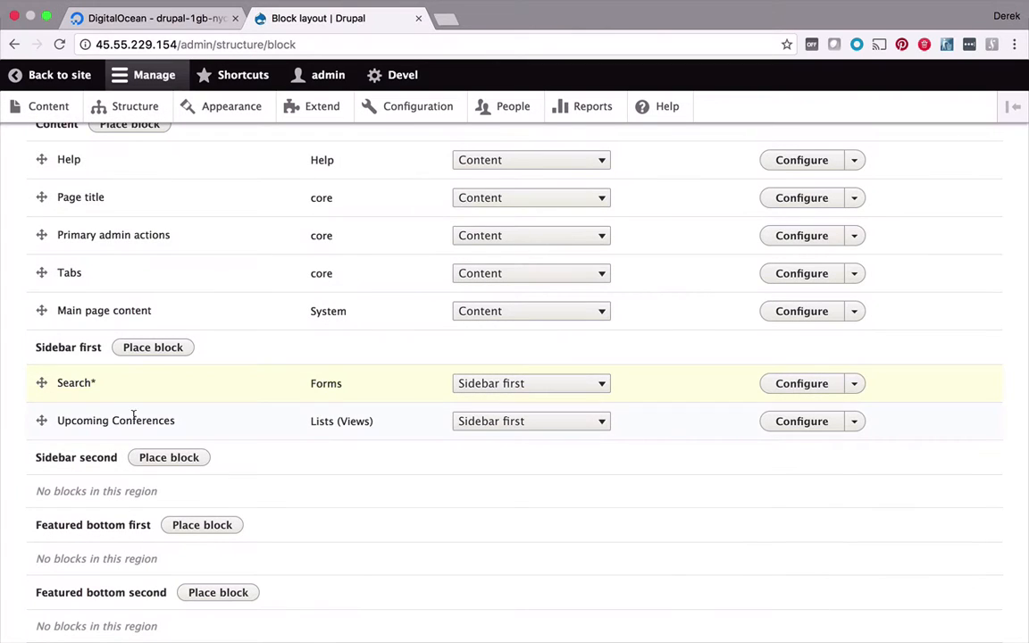
- Return to the public site and review the Speaker Gallery page, then head to Structure
click(77, 557)
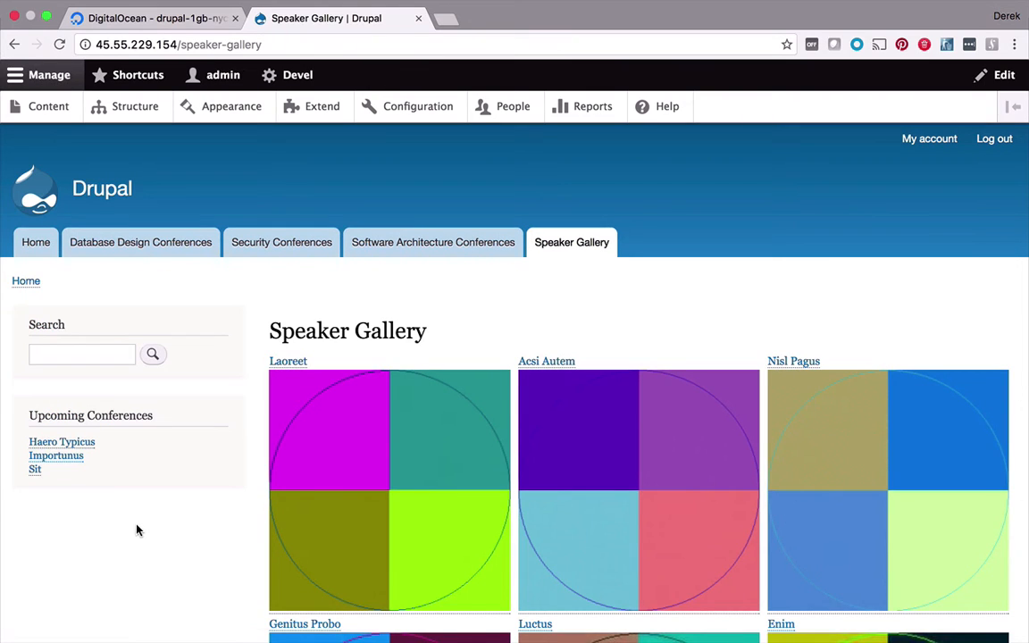
scroll(down, 3)
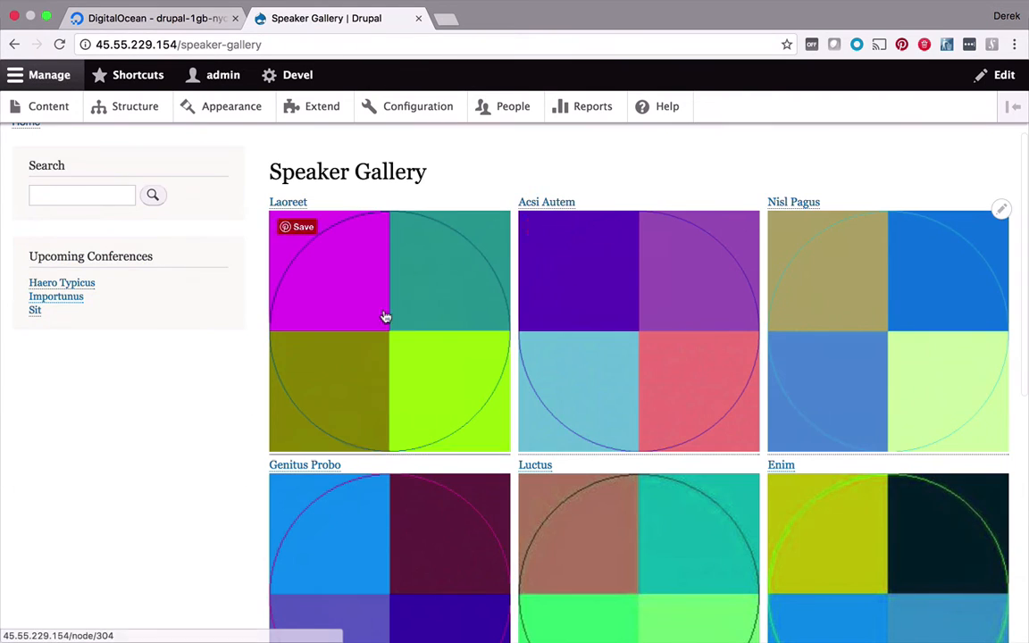
mouse_move(170, 516)
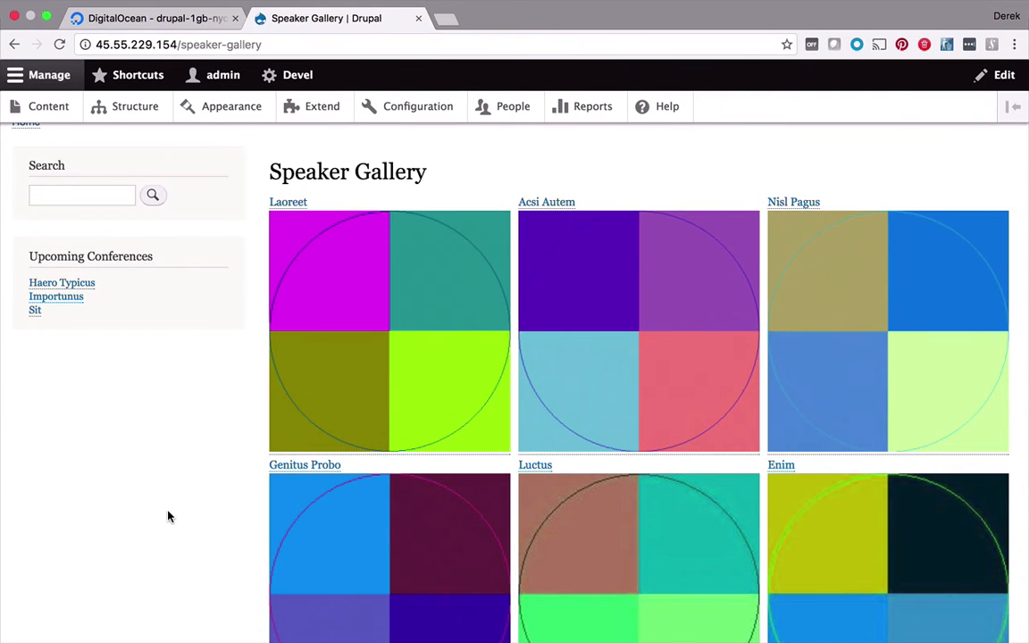
mouse_move(180, 562)
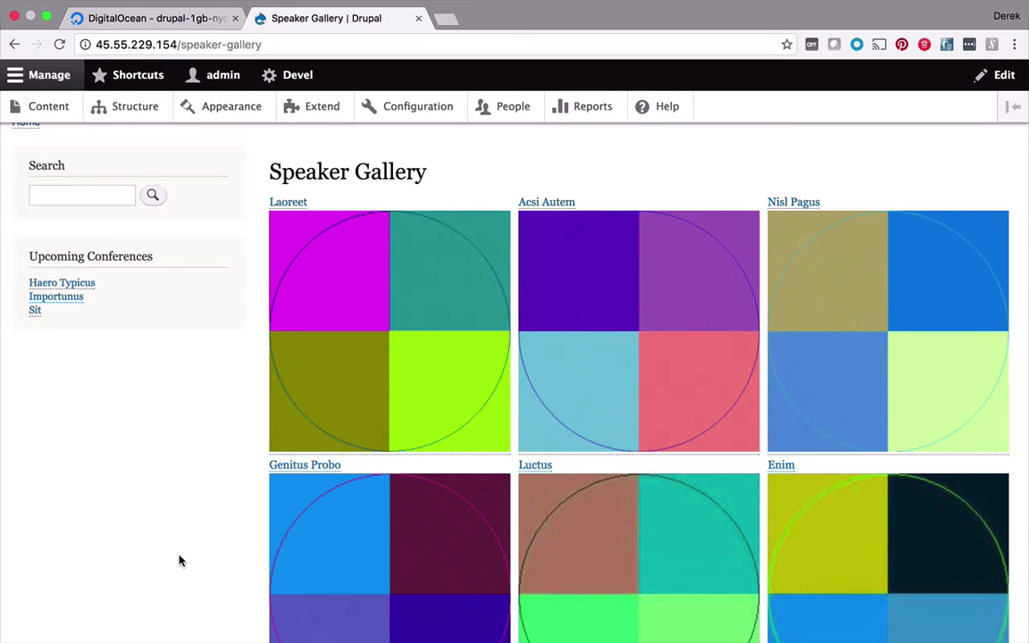
click(136, 107)
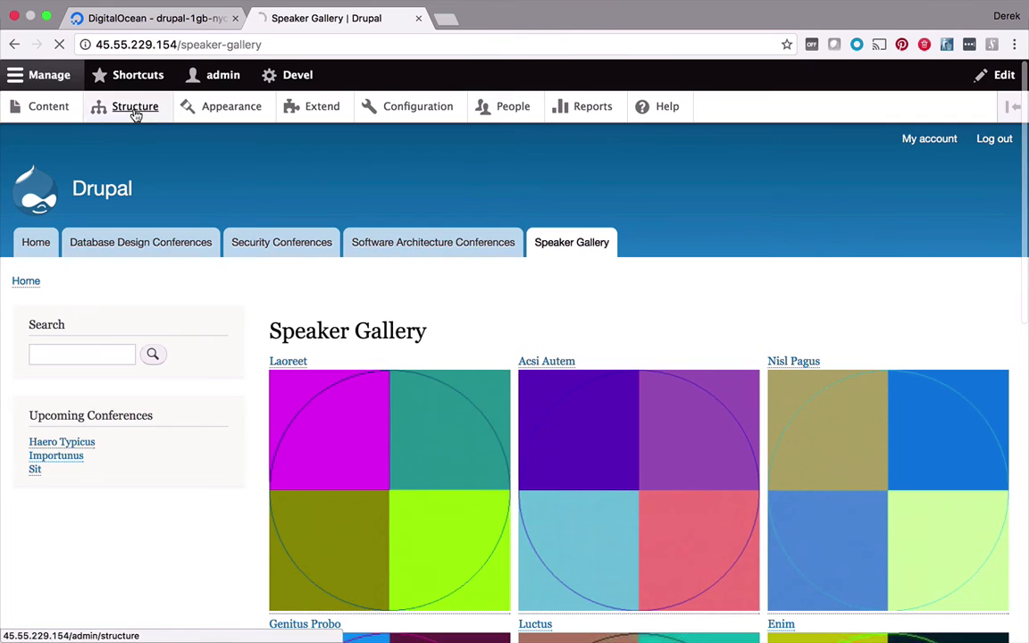
- Move Security Conferences above Database Design Conferences in Main navigation, save, and verify the tab order
click(136, 107)
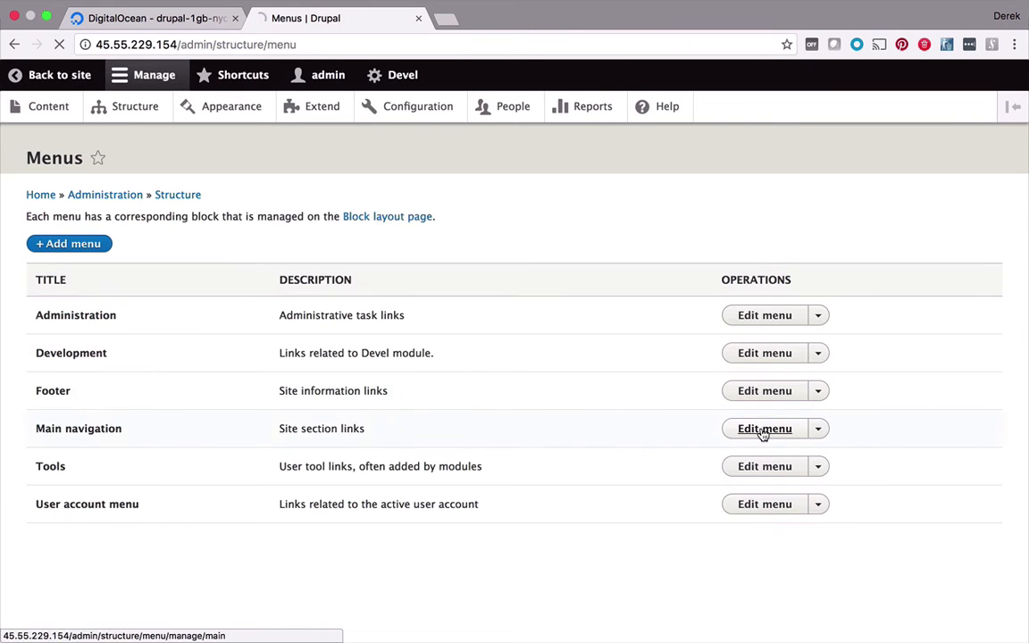
click(764, 429)
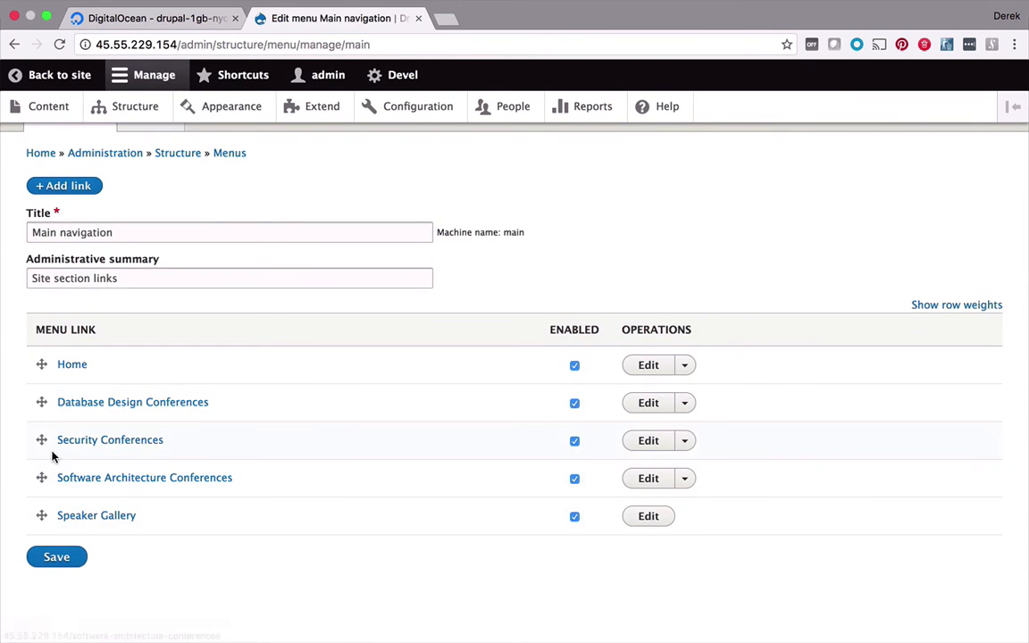
drag(41, 440, 41, 393)
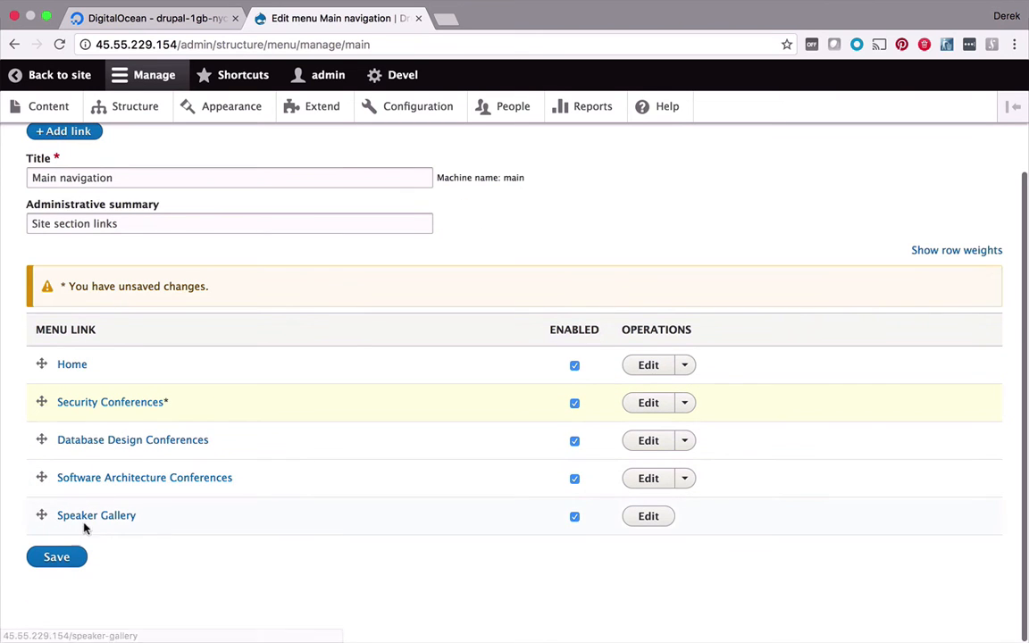
click(57, 557)
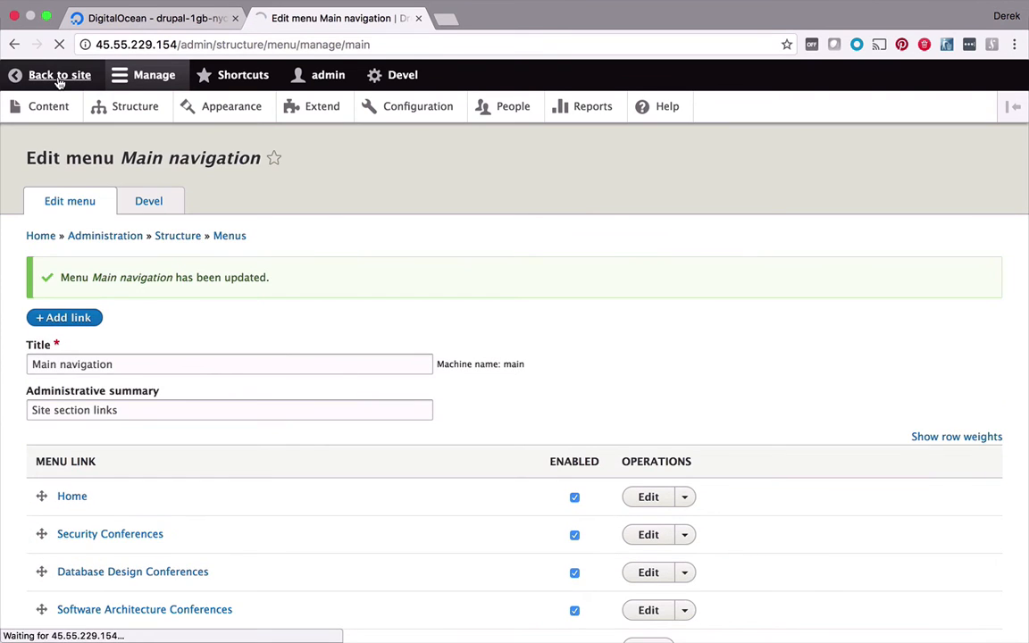
click(61, 75)
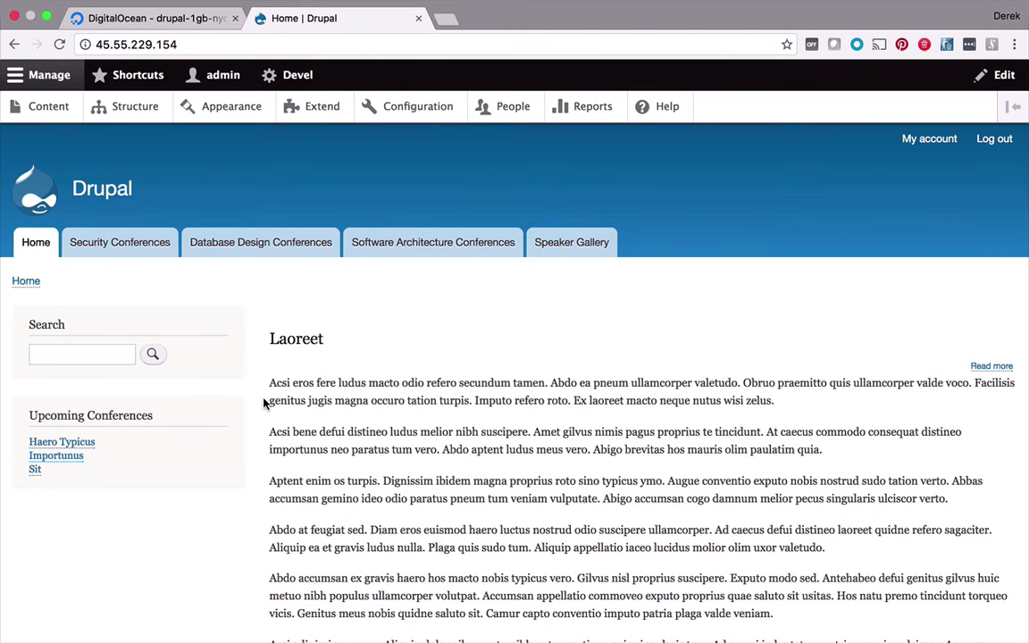
click(418, 108)
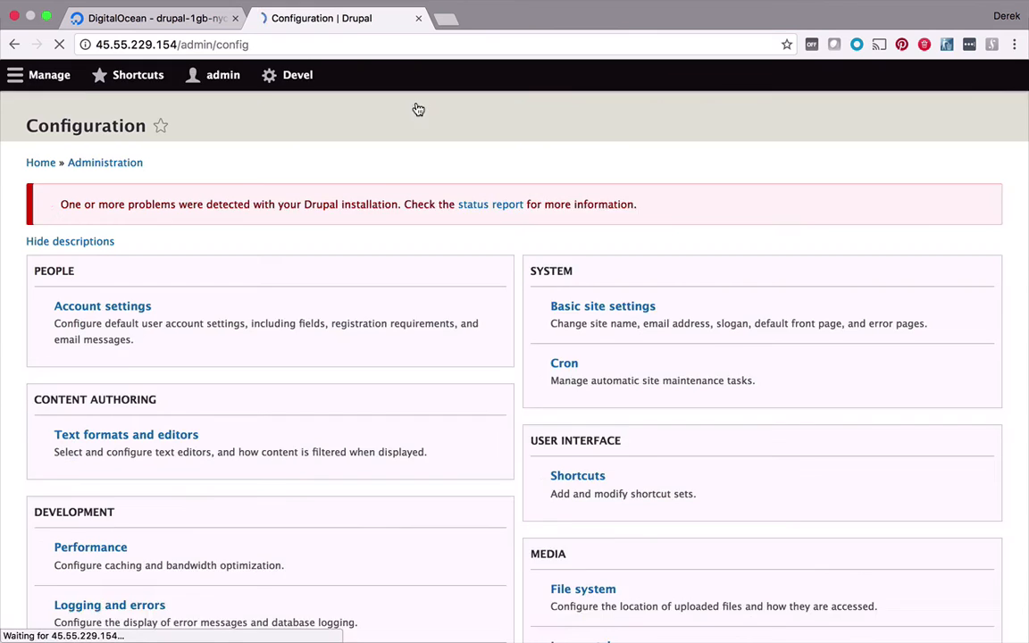
- In Basic site settings, set site name 'Dev Conf Tracker' and slogan 'Your Place to Find Your Favorite Dev Conferences', then save
click(602, 305)
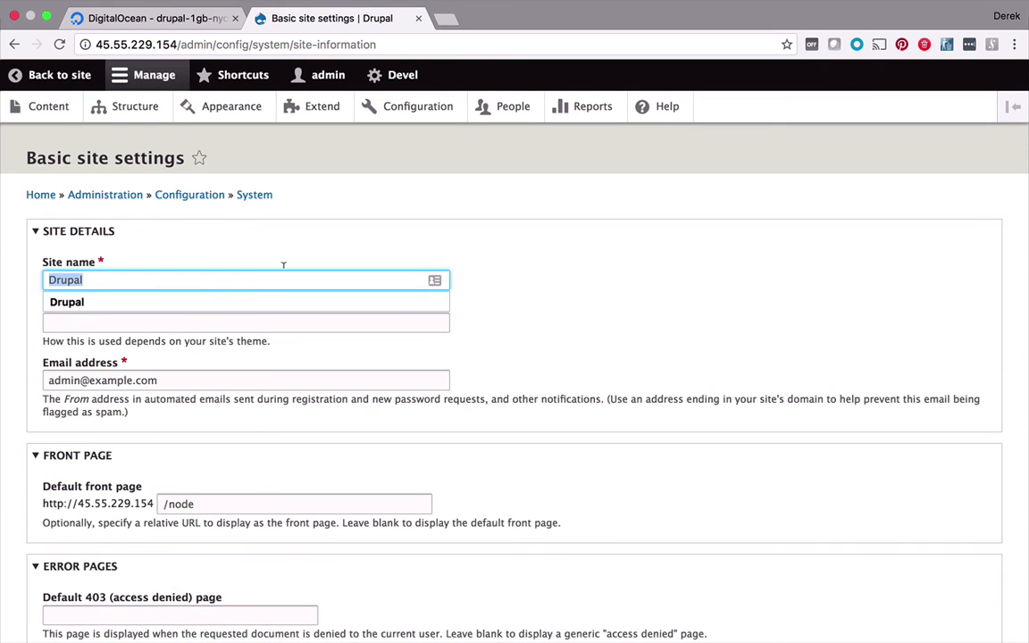
text(Dev Conf Tracker)
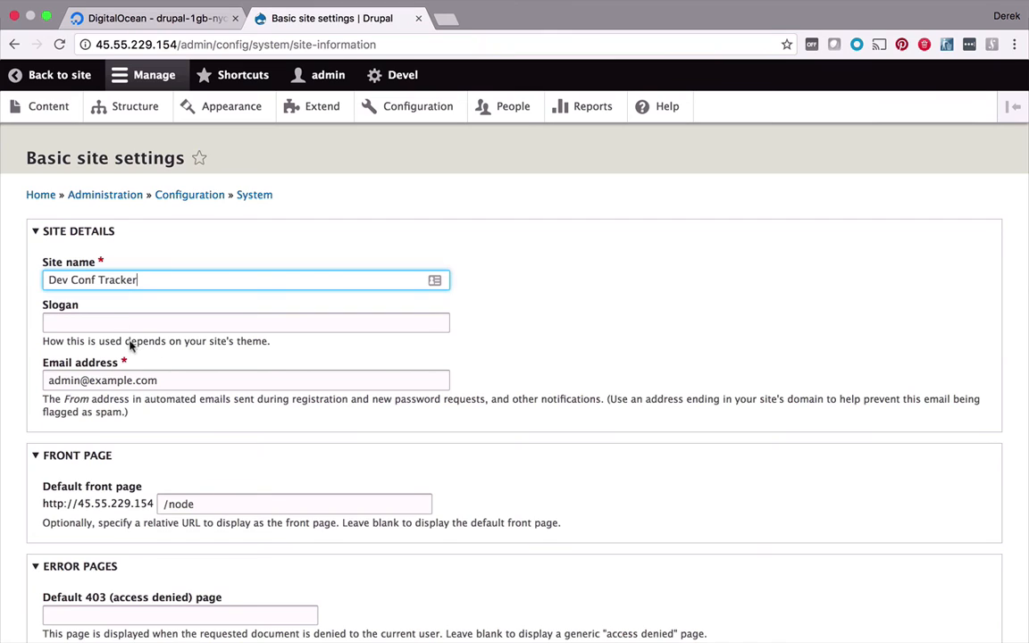
text(Your Place to F)
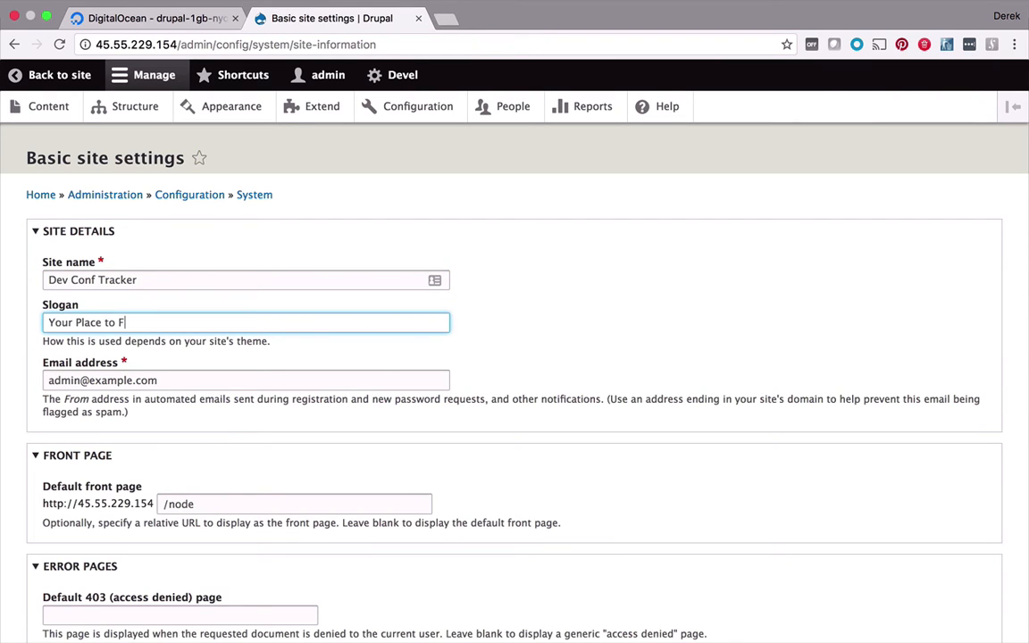
text(ind Your Favorite Dev Conferences)
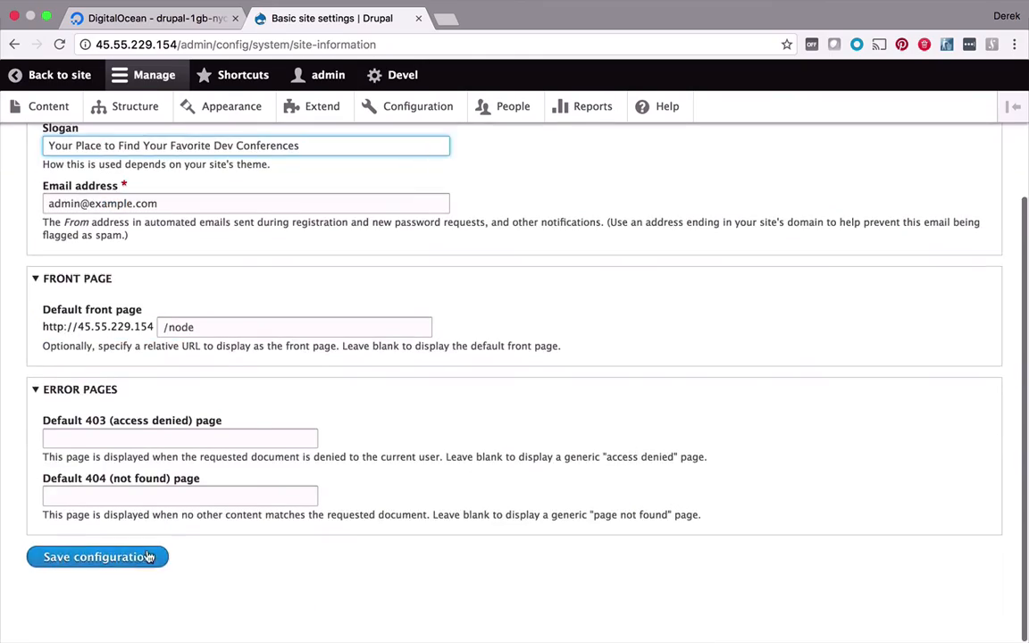
click(97, 558)
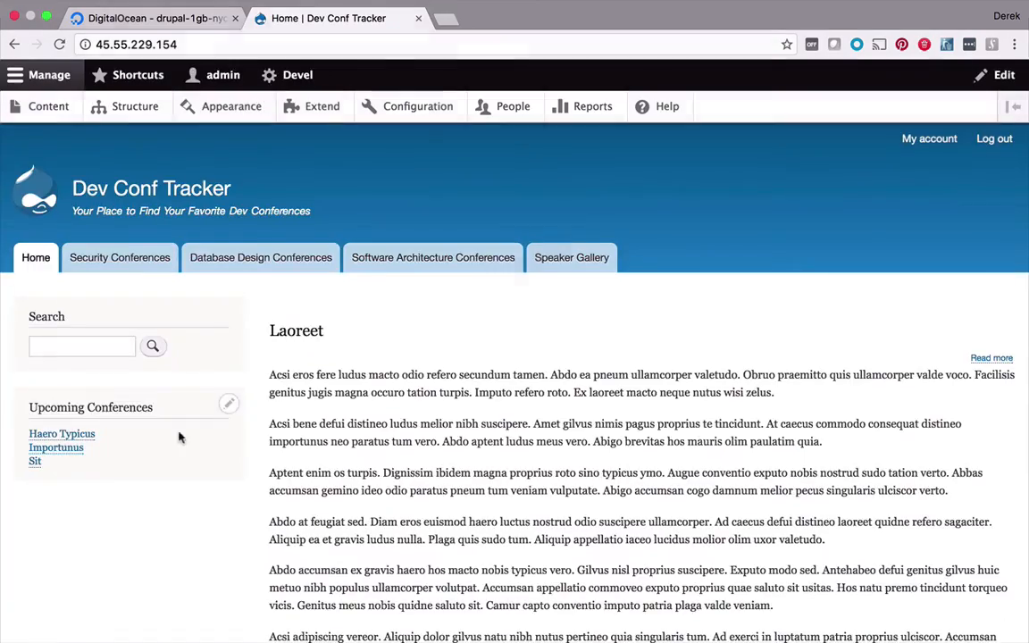